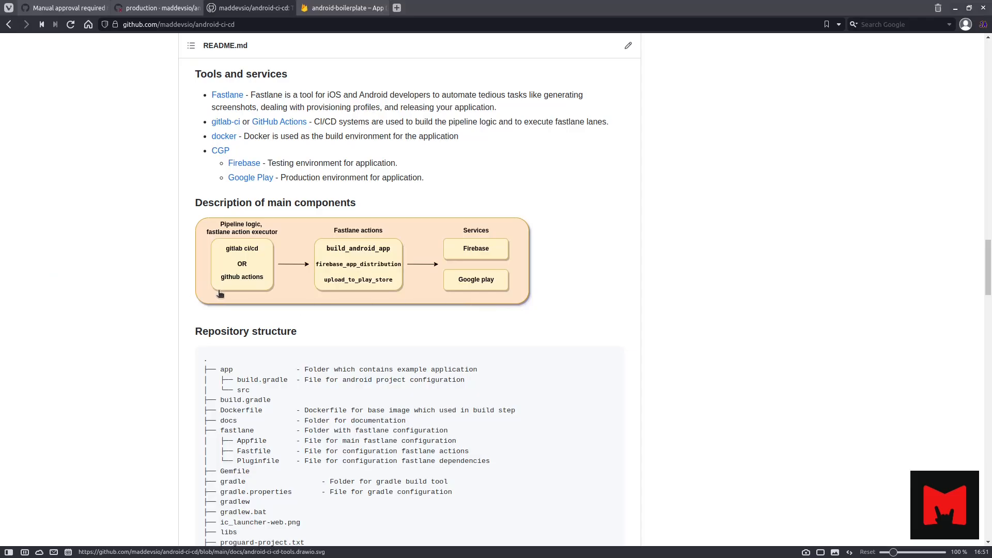
{"action": "mouse_move", "coordinate": [233, 277]}
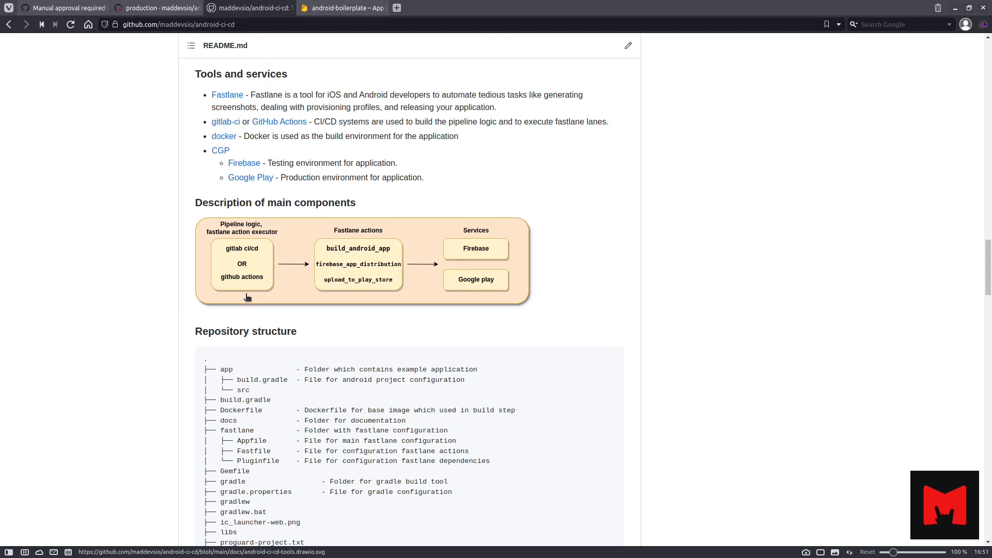
{"action": "mouse_move", "coordinate": [320, 295]}
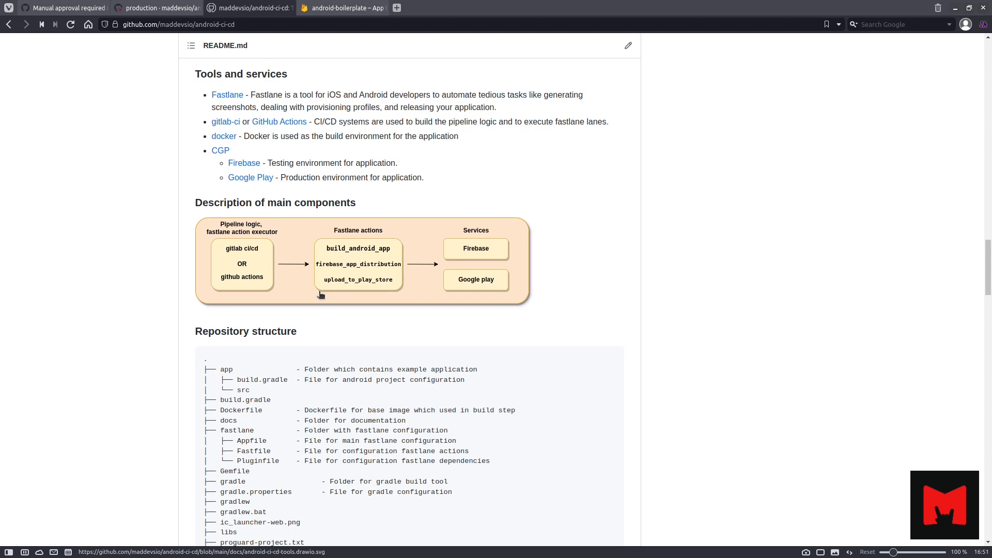
{"action": "mouse_move", "coordinate": [462, 268]}
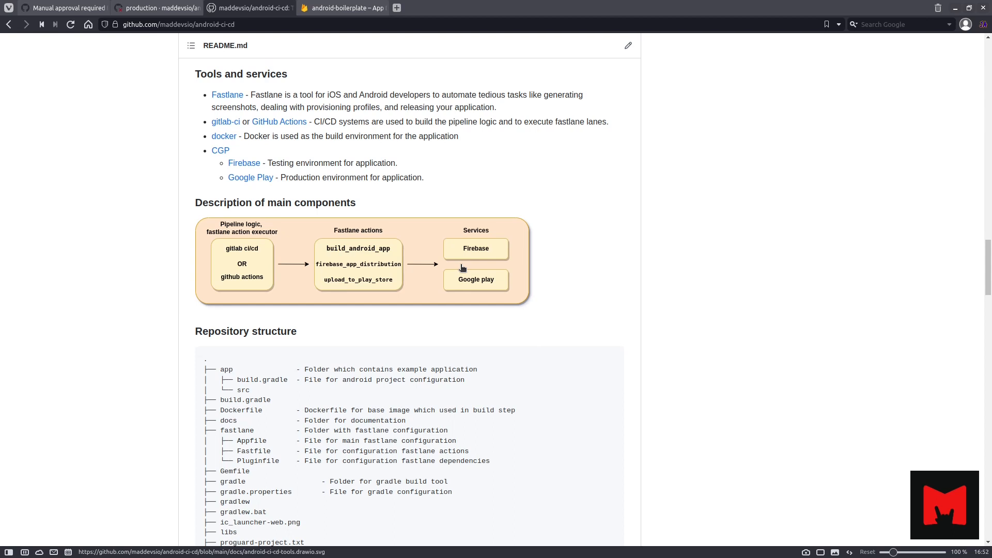
{"action": "mouse_move", "coordinate": [469, 291]}
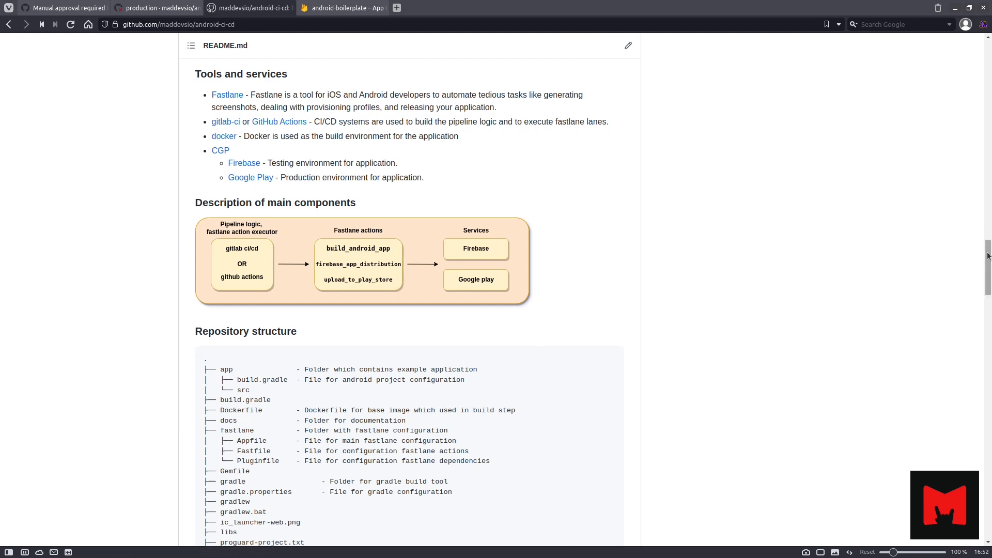
Scroll the README back up to the CI/CD description flow diagram
{"action": "scroll", "scroll_direction": "up", "scroll_amount": 3}
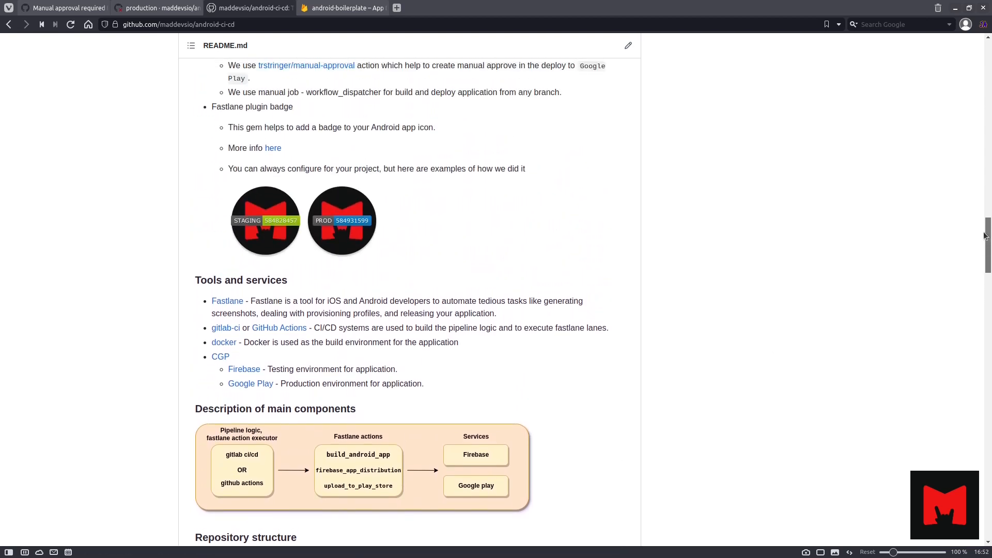
{"action": "scroll", "scroll_direction": "up", "scroll_amount": 3}
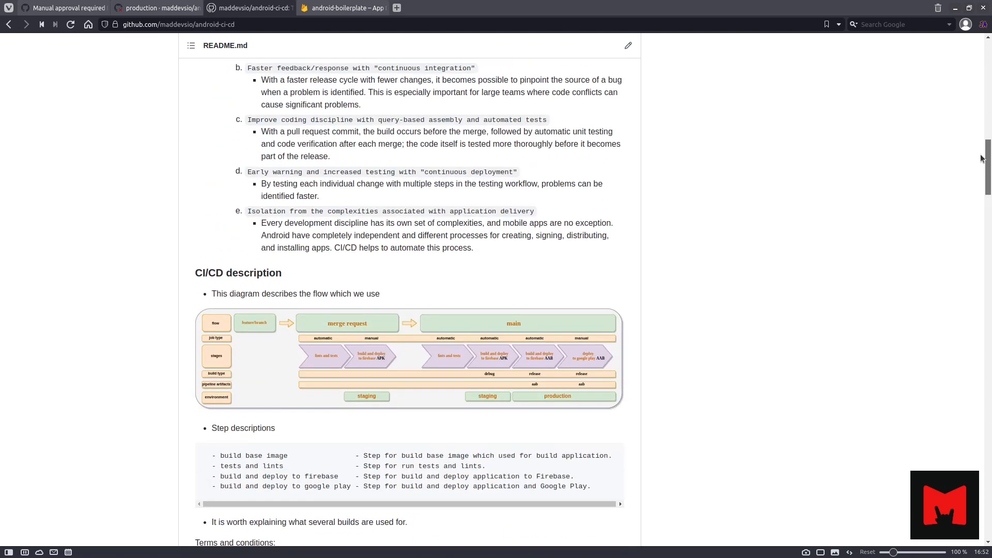
{"action": "mouse_move", "coordinate": [309, 389]}
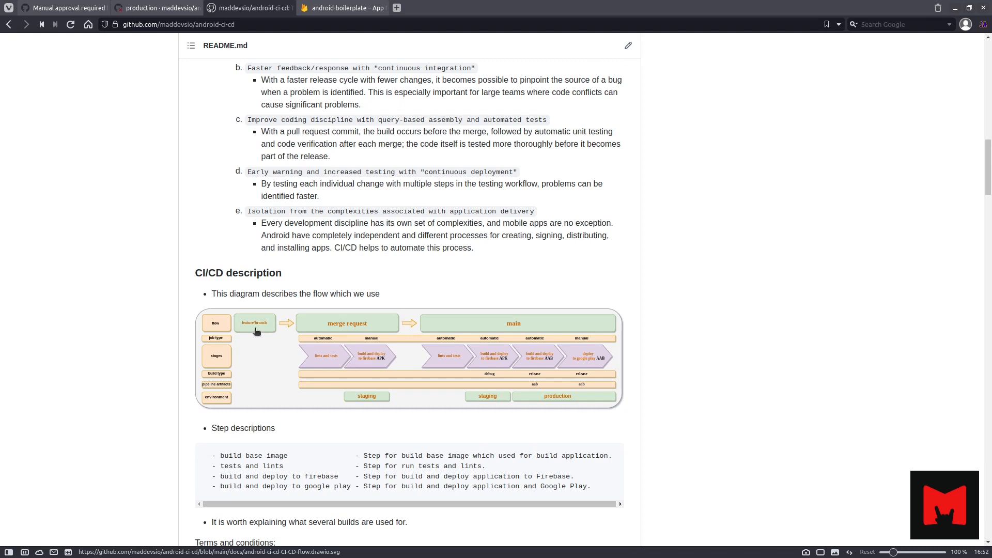
{"action": "mouse_move", "coordinate": [263, 333]}
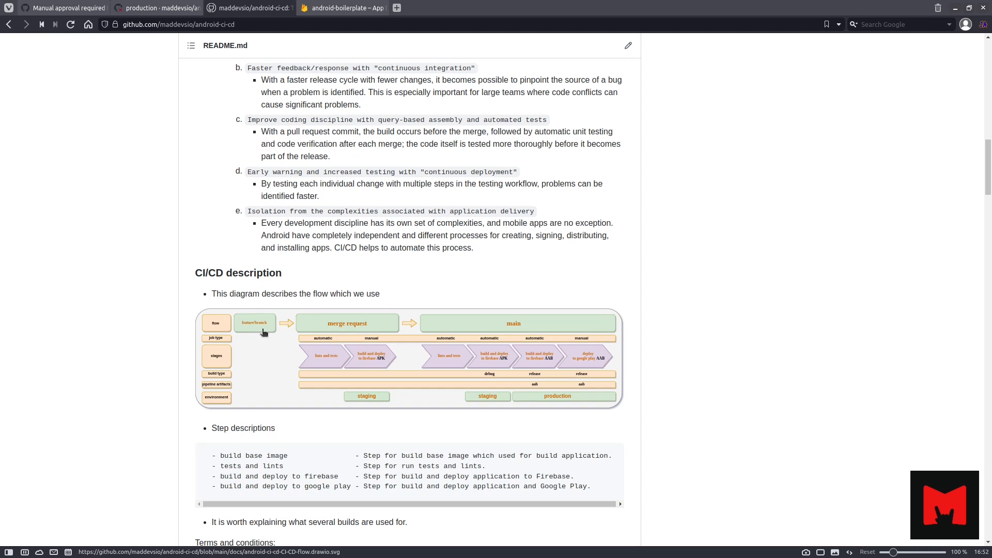
{"action": "mouse_move", "coordinate": [319, 325]}
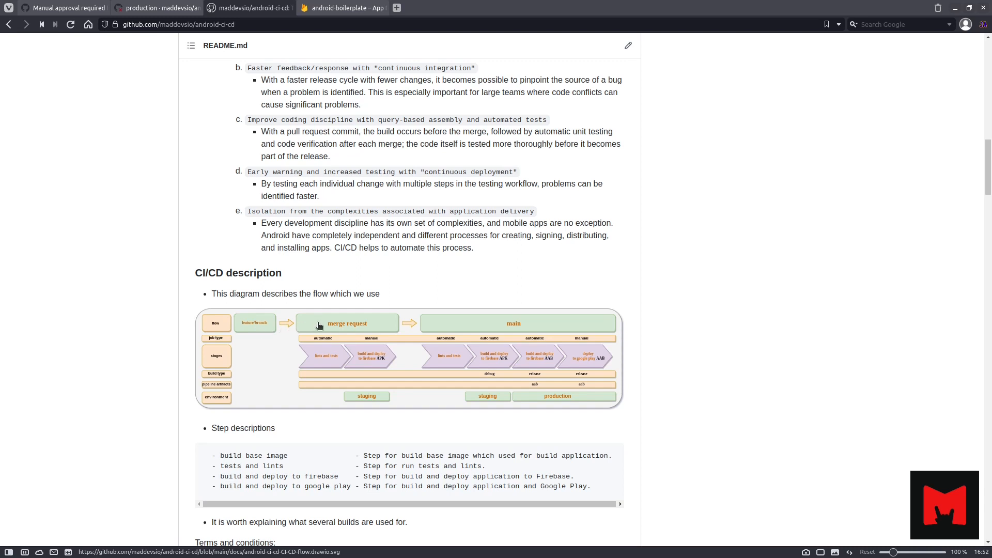
{"action": "mouse_move", "coordinate": [437, 326]}
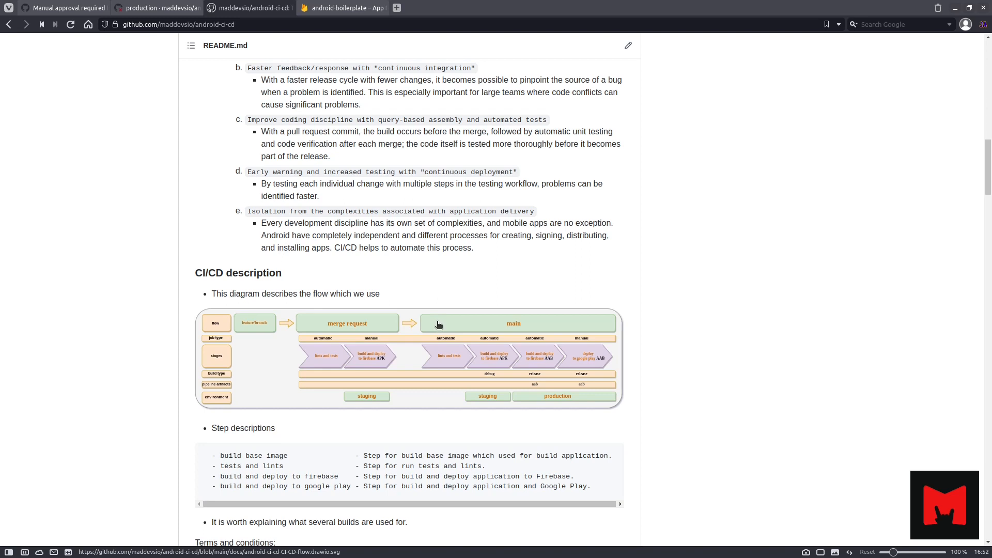
{"action": "mouse_move", "coordinate": [412, 334]}
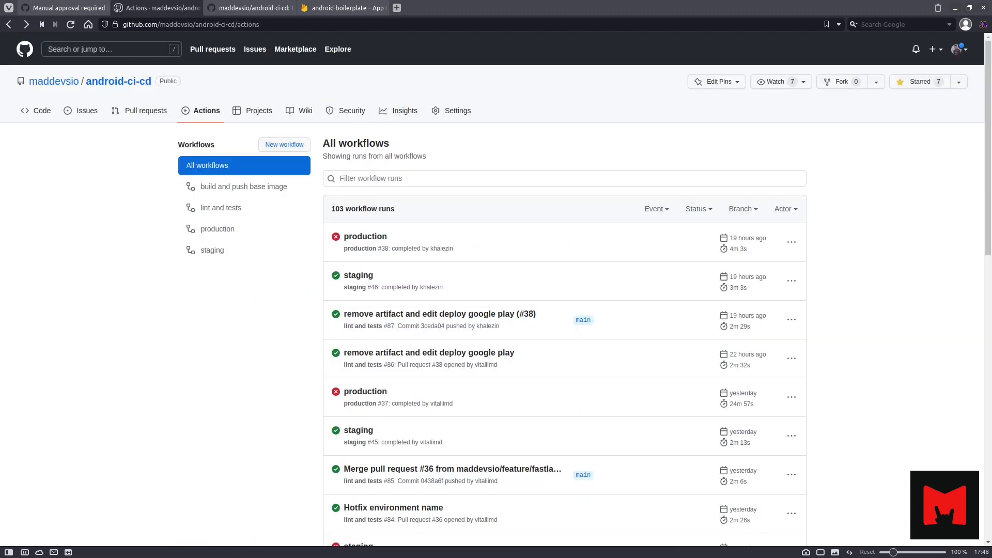
{"action": "mouse_move", "coordinate": [256, 276]}
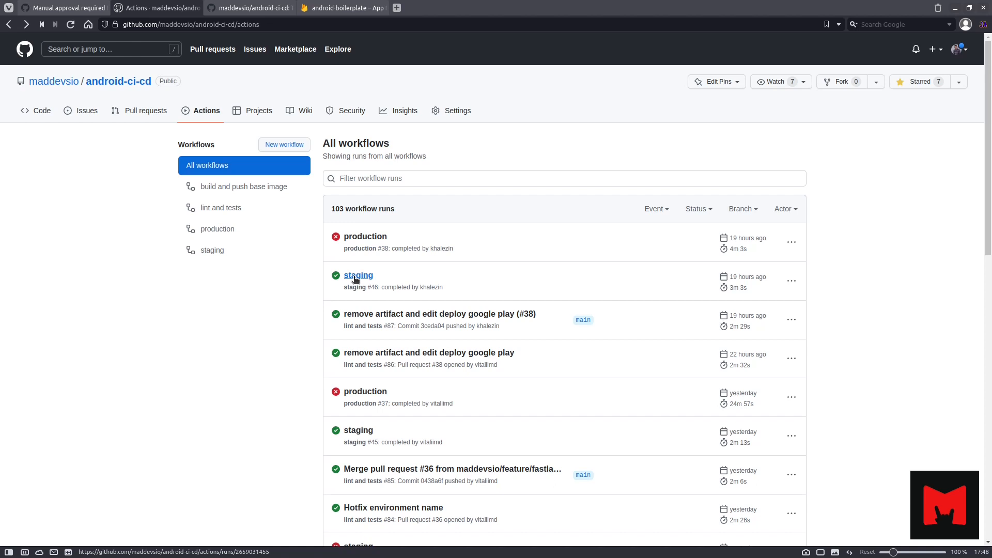
{"action": "mouse_move", "coordinate": [365, 236]}
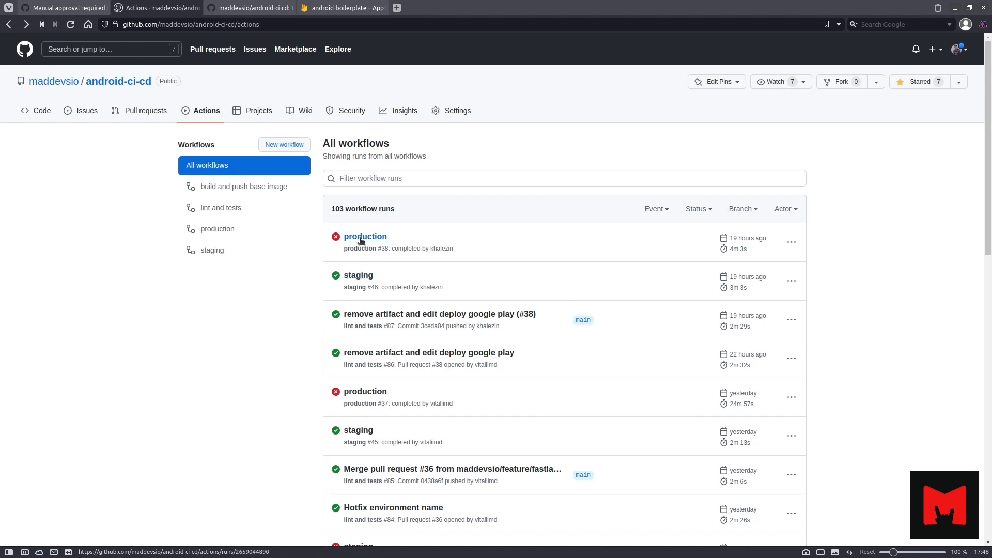
Open the failed production #38 run from the Actions list
{"action": "left_click", "coordinate": [365, 236]}
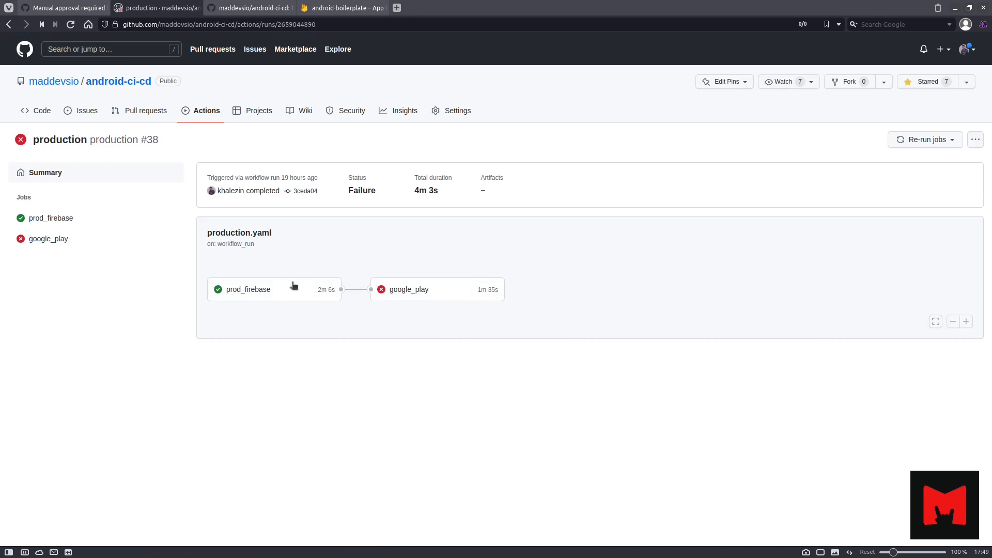
{"action": "mouse_move", "coordinate": [252, 299]}
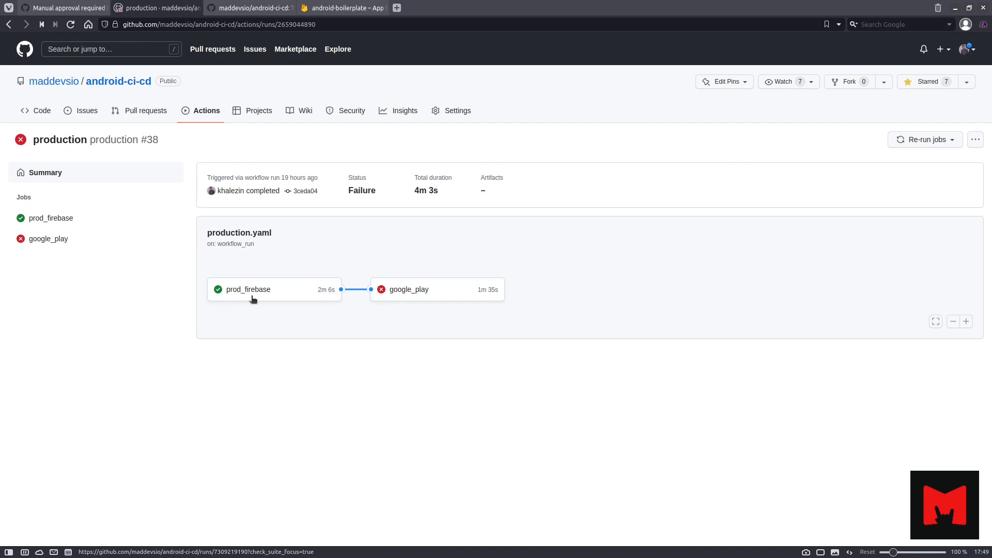
{"action": "mouse_move", "coordinate": [273, 298]}
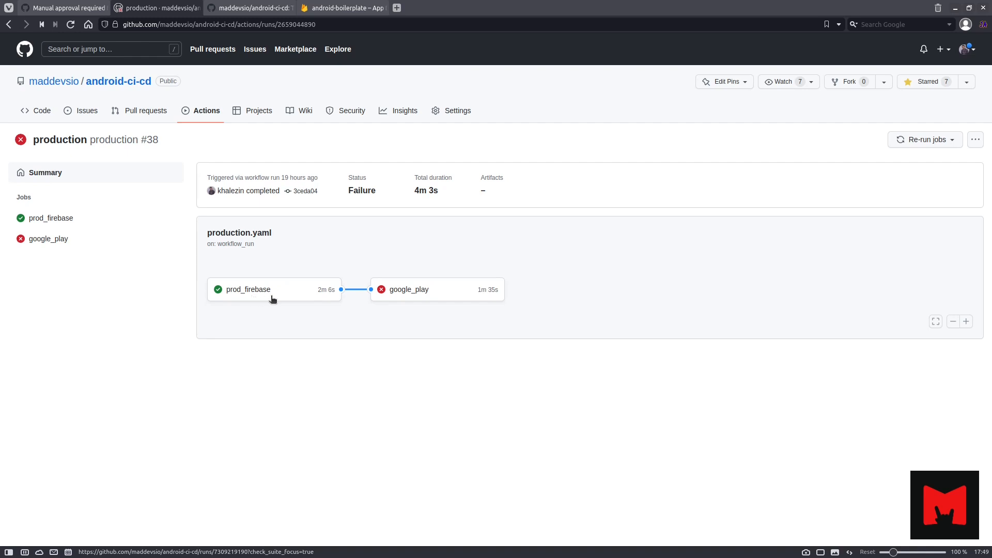
Switch to the tab showing closed approval issue #39 with its deny comment
{"action": "left_click", "coordinate": [63, 8]}
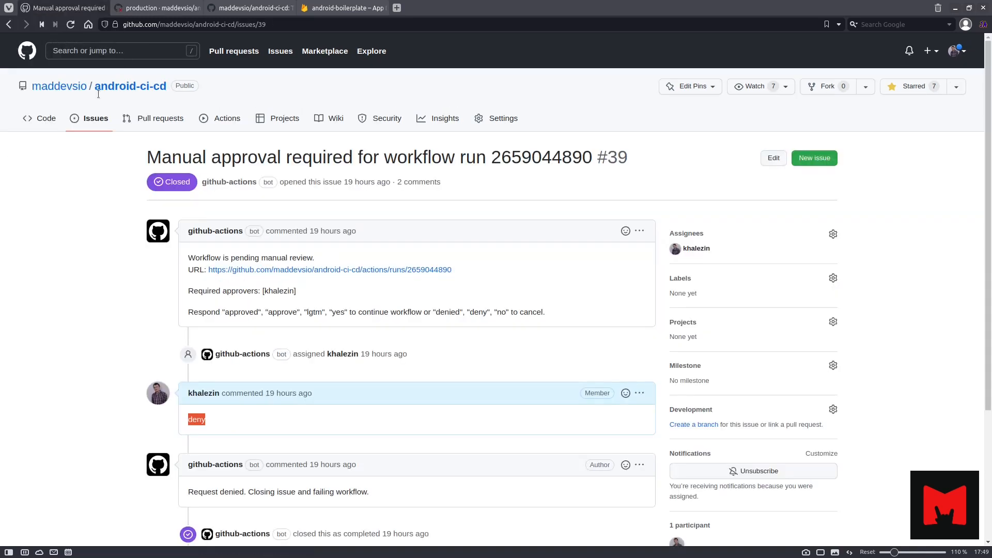
{"action": "mouse_move", "coordinate": [272, 303]}
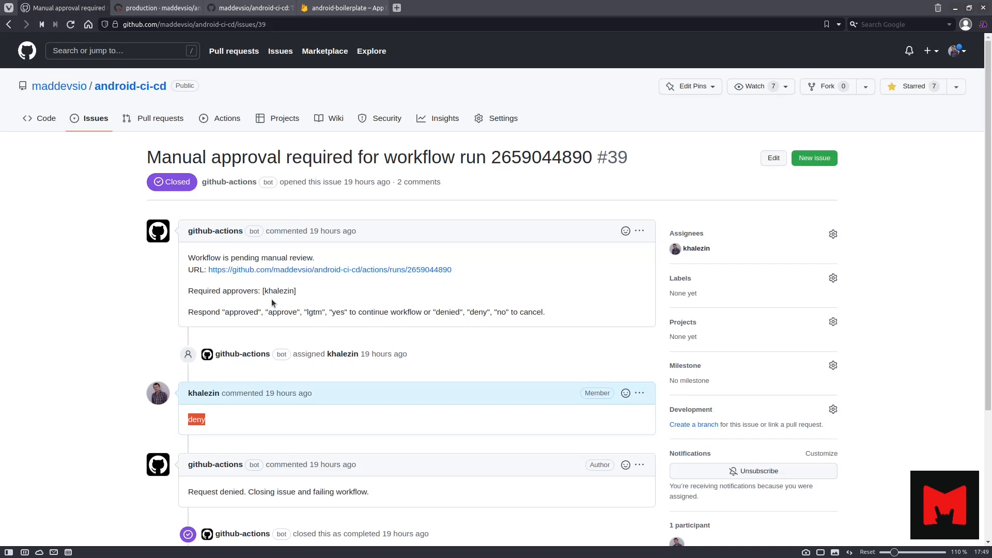
{"action": "mouse_move", "coordinate": [287, 434]}
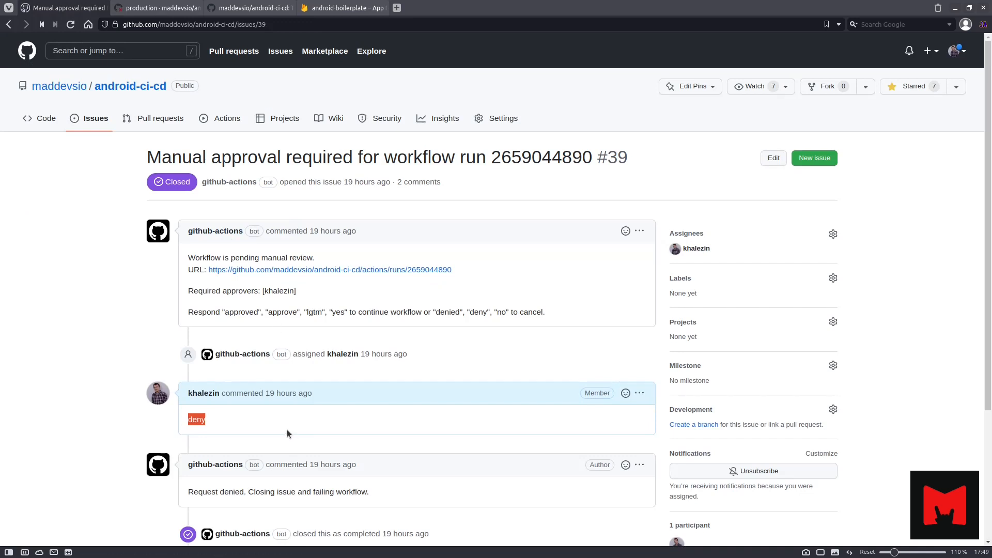
{"action": "mouse_move", "coordinate": [277, 434]}
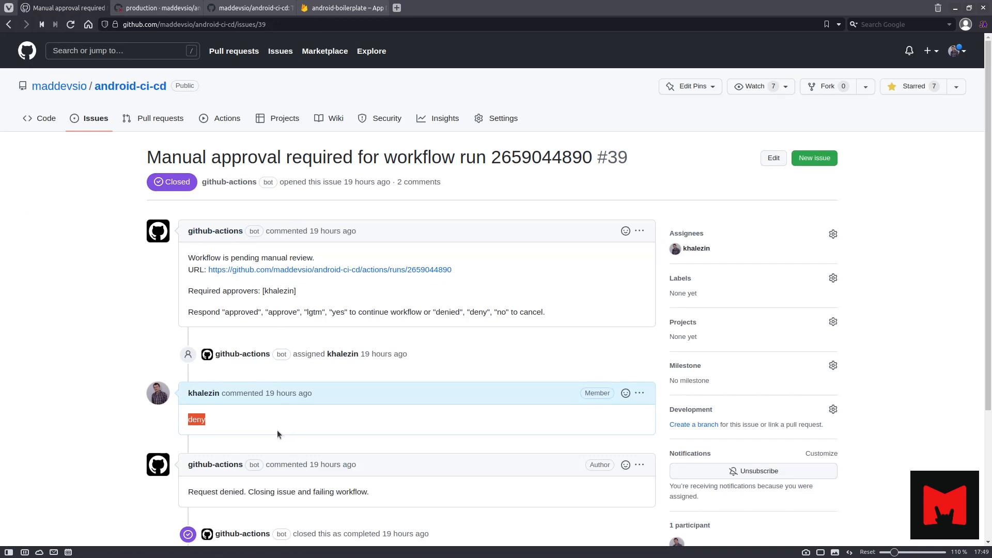
{"action": "mouse_move", "coordinate": [217, 435]}
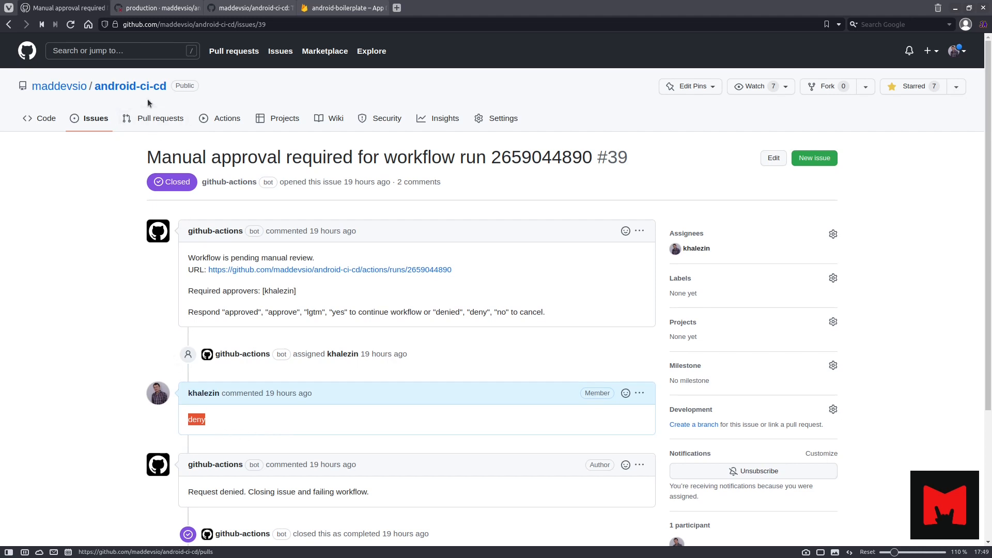
{"action": "mouse_move", "coordinate": [156, 8]}
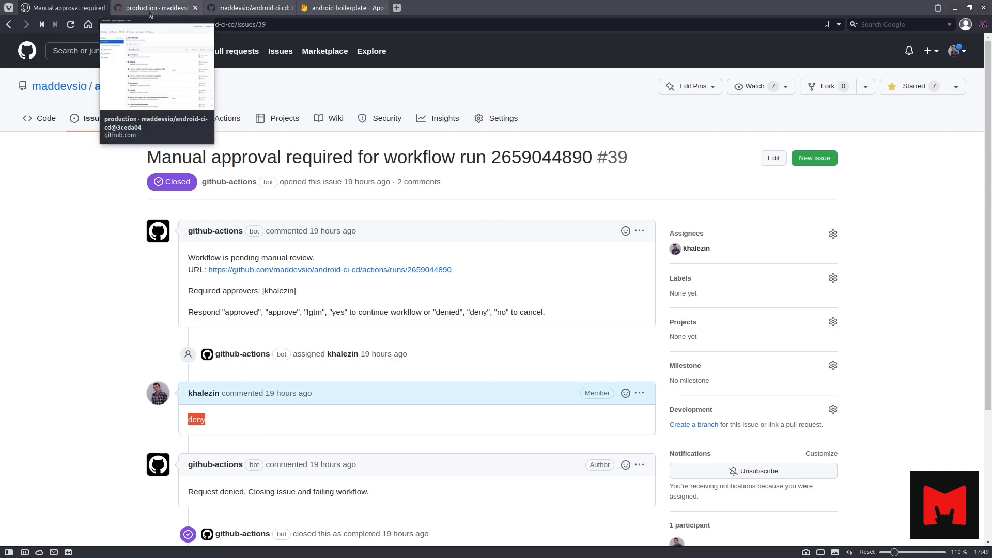
Return to the production #38 workflow run tab
{"action": "left_click", "coordinate": [155, 8]}
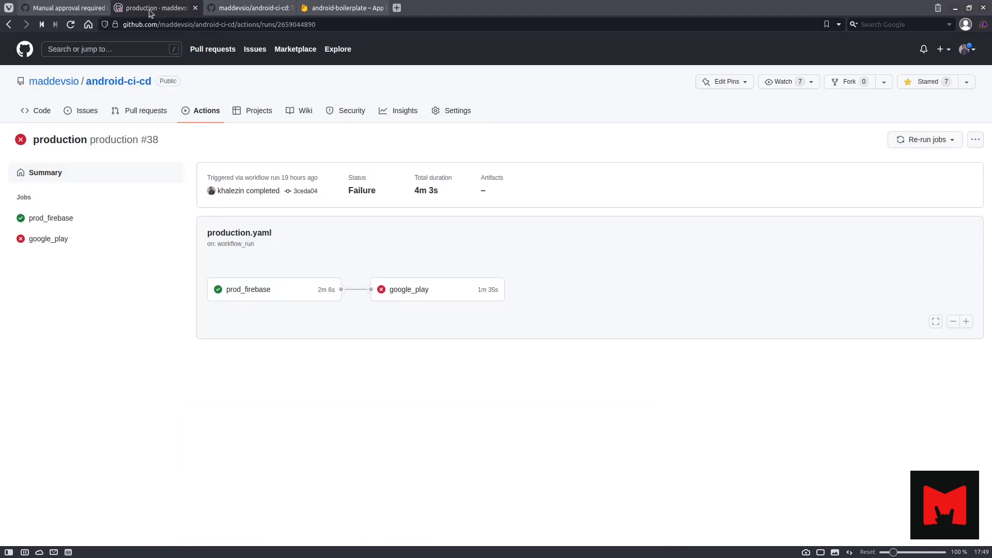
{"action": "mouse_move", "coordinate": [229, 319]}
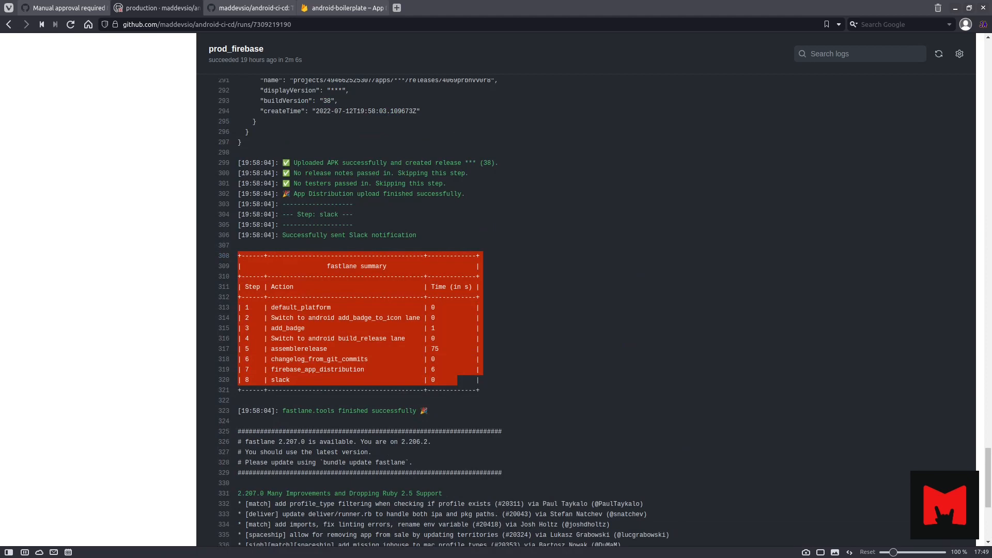
Show Firebase App Distribution releases and open the app selector listing hello and hello.staging
{"action": "left_click", "coordinate": [341, 8]}
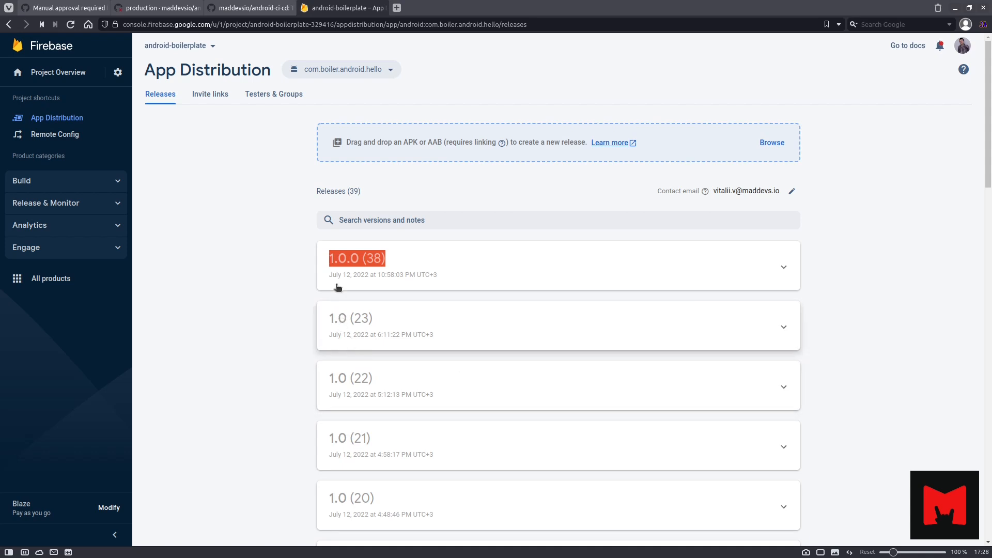
{"action": "mouse_move", "coordinate": [277, 315]}
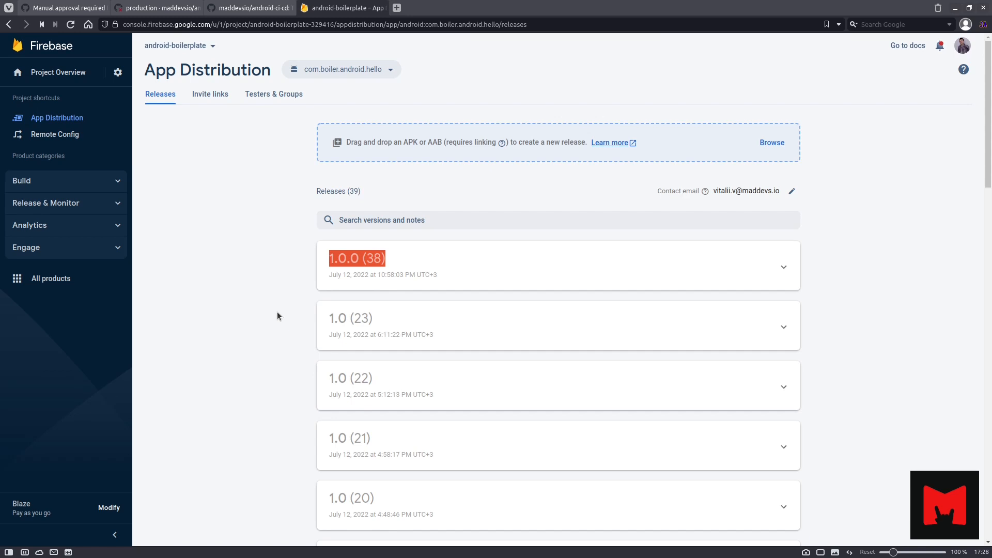
{"action": "mouse_move", "coordinate": [369, 97]}
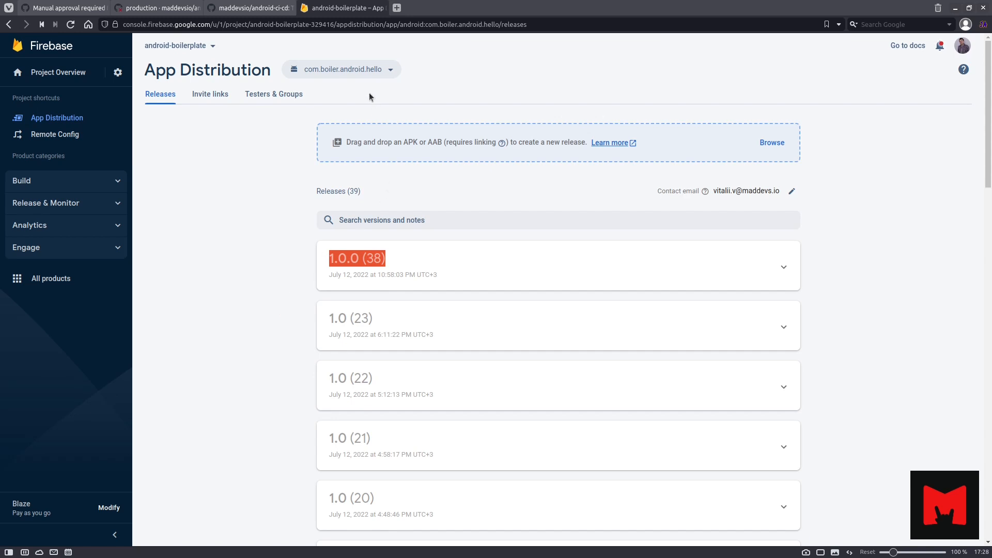
{"action": "left_click", "coordinate": [340, 69]}
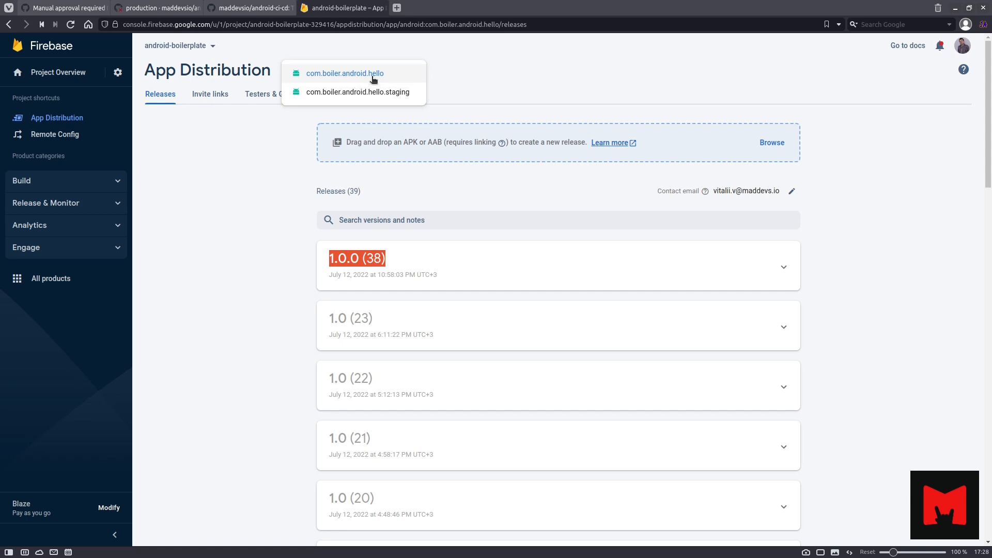
{"action": "mouse_move", "coordinate": [377, 242]}
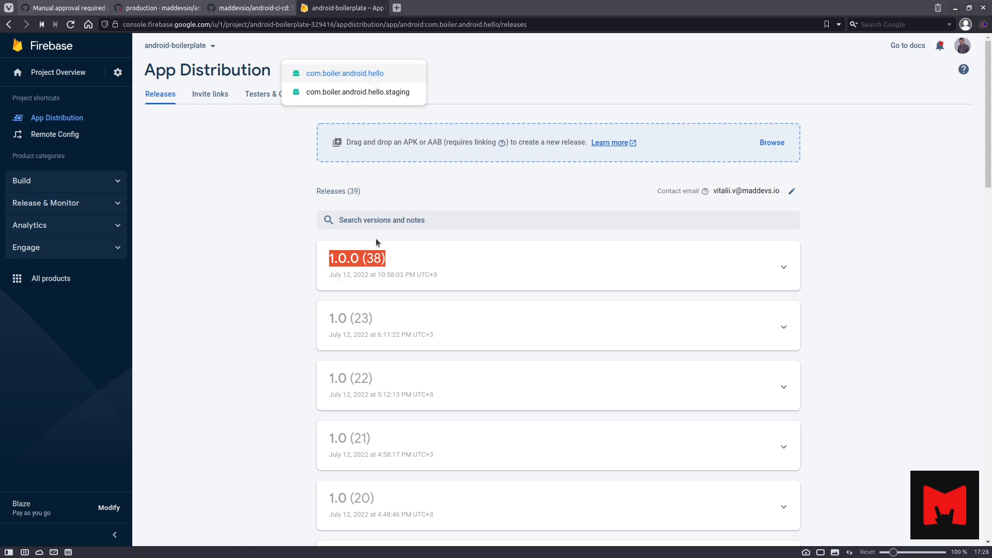
{"action": "mouse_move", "coordinate": [341, 268]}
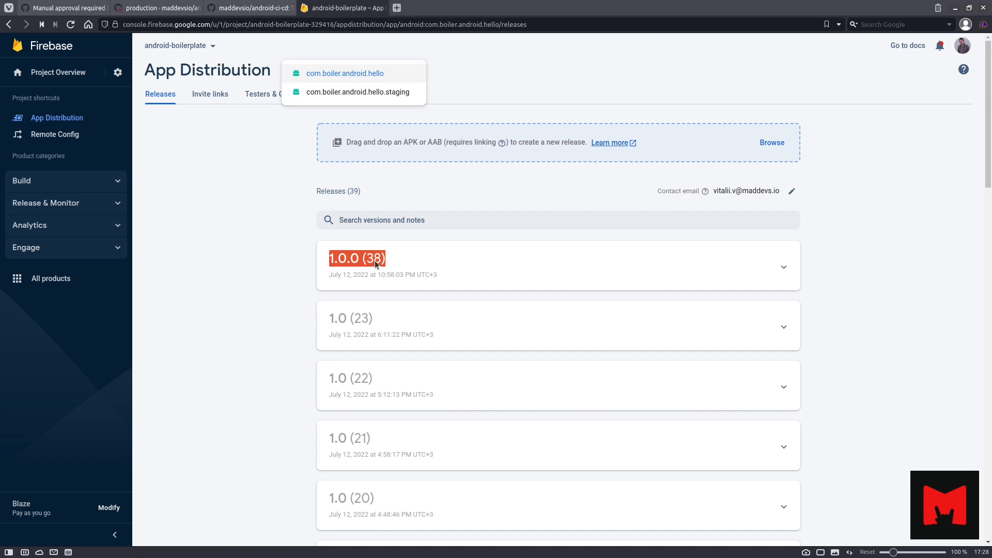
{"action": "mouse_move", "coordinate": [346, 275]}
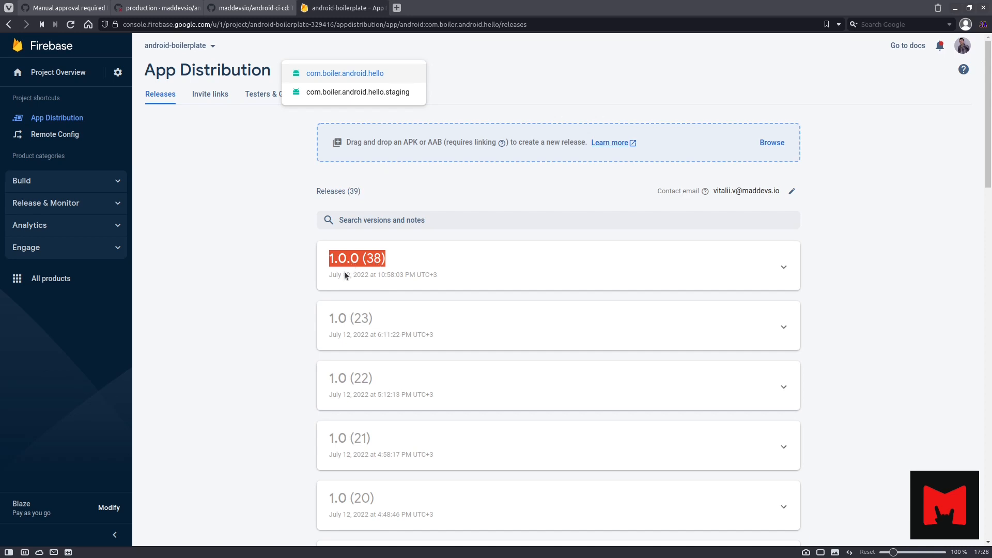
Scroll the repository README through preparation keys and the environment variables table
{"action": "left_click", "coordinate": [246, 8]}
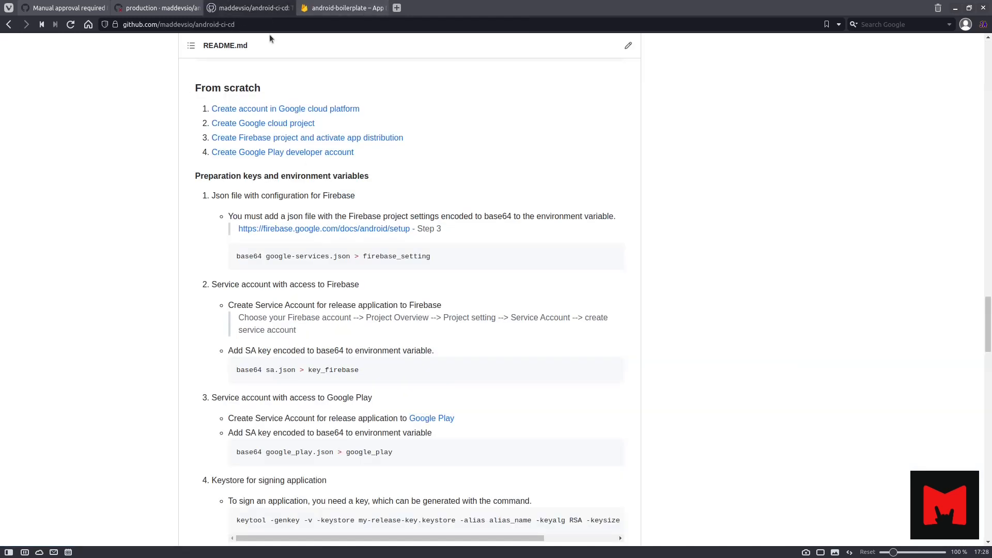
{"action": "mouse_move", "coordinate": [392, 308]}
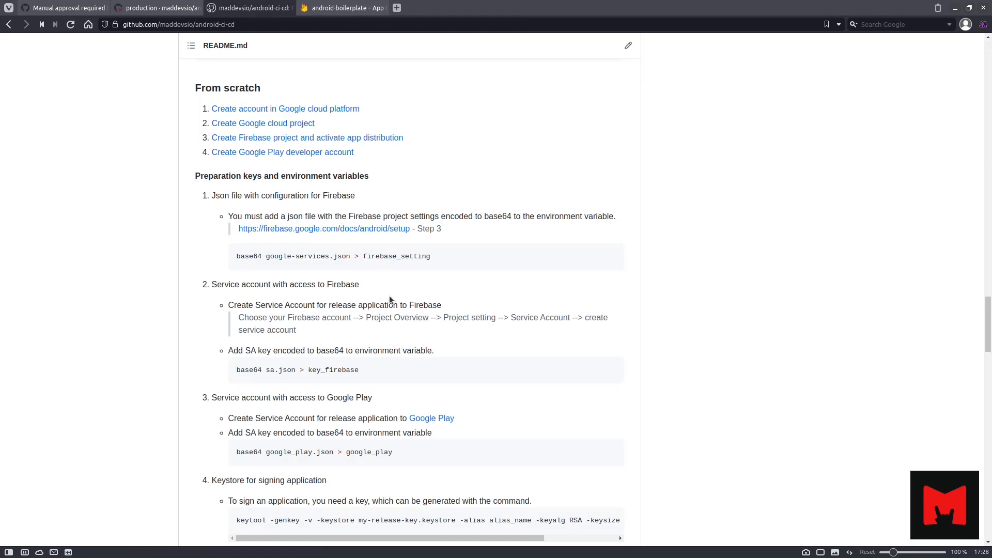
{"action": "mouse_move", "coordinate": [353, 282]}
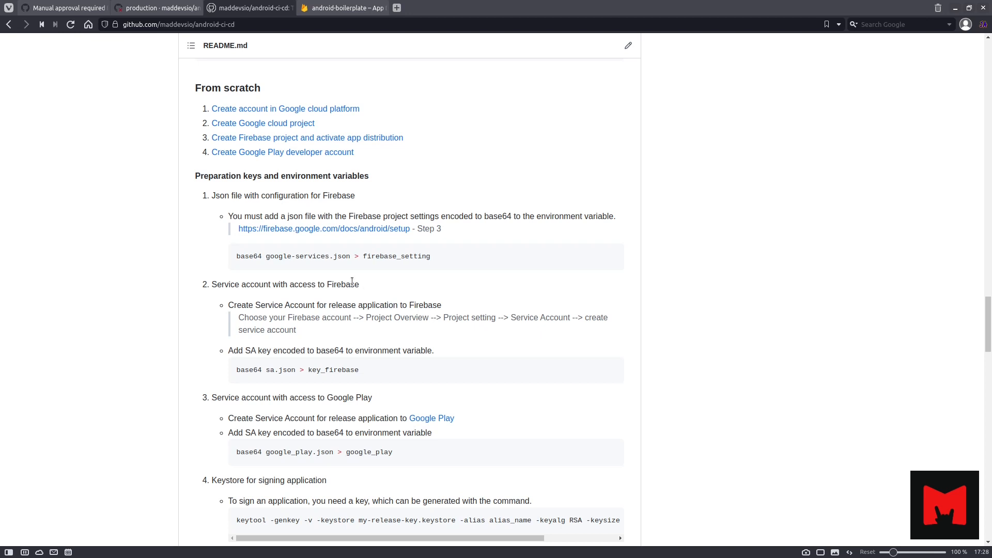
{"action": "scroll", "scroll_direction": "down", "scroll_amount": 3}
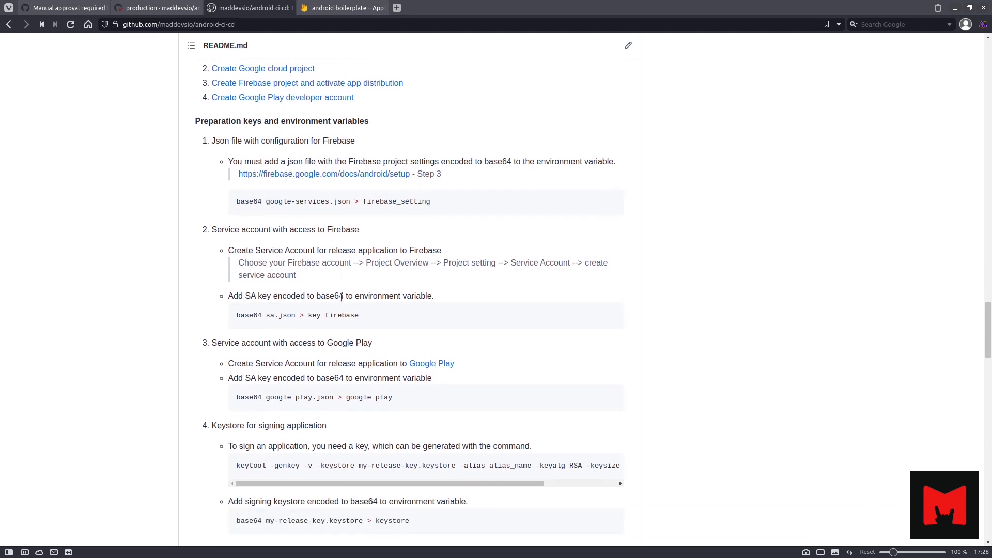
{"action": "scroll", "scroll_direction": "down", "scroll_amount": 3}
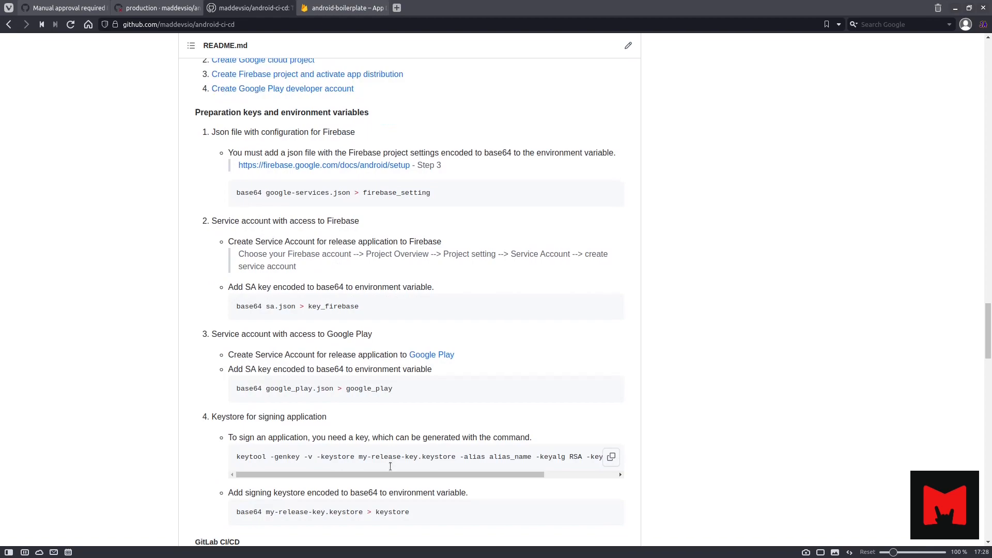
{"action": "scroll", "scroll_direction": "down", "scroll_amount": 3}
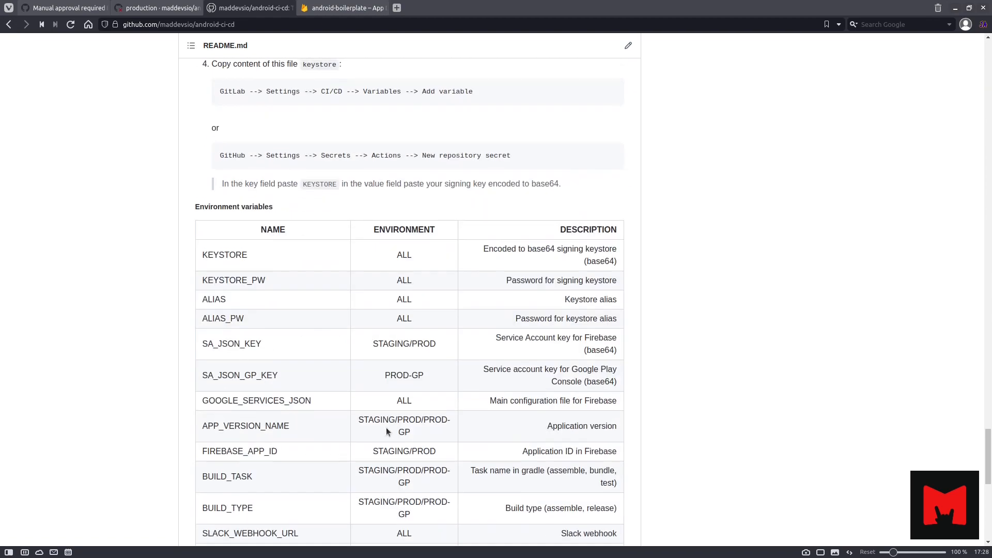
{"action": "scroll", "scroll_direction": "down", "scroll_amount": 3}
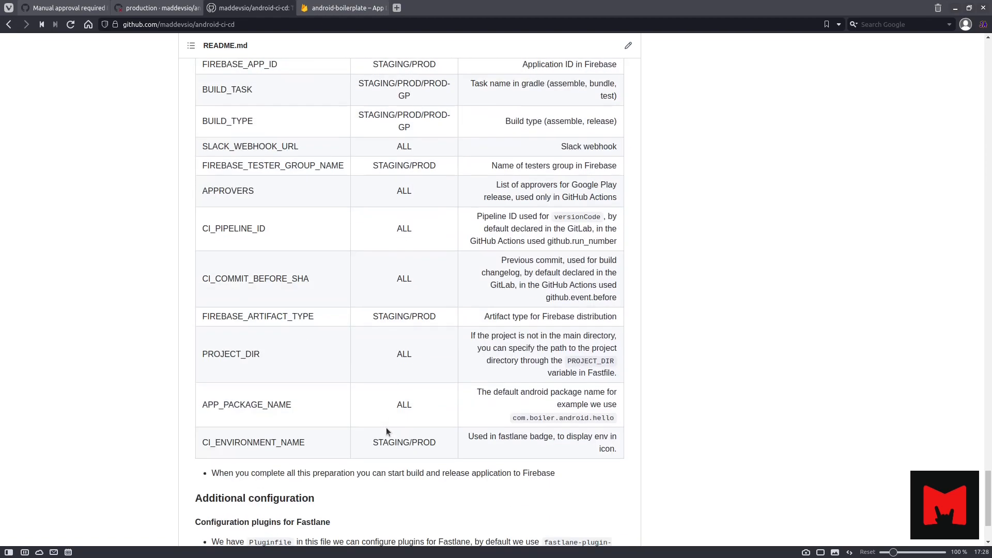